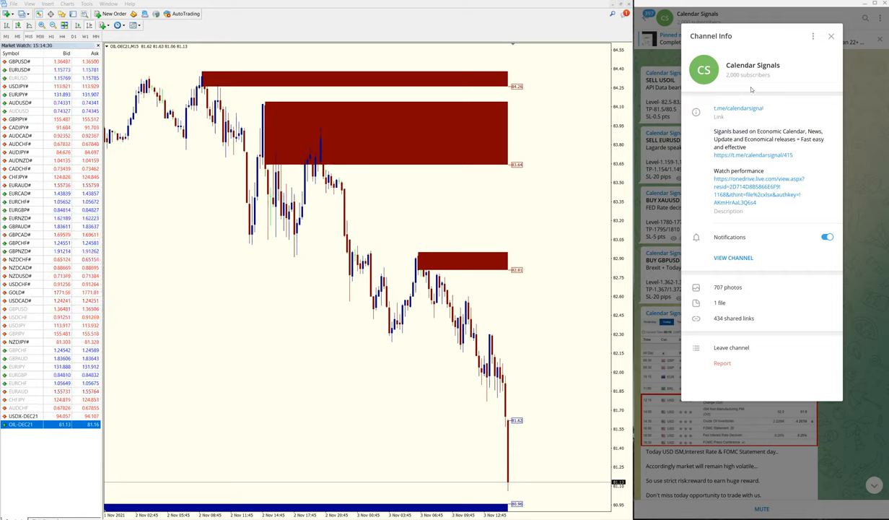
- Close Channel Info and scroll the Calendar Signals feed back to the November 3 posts
click(831, 36)
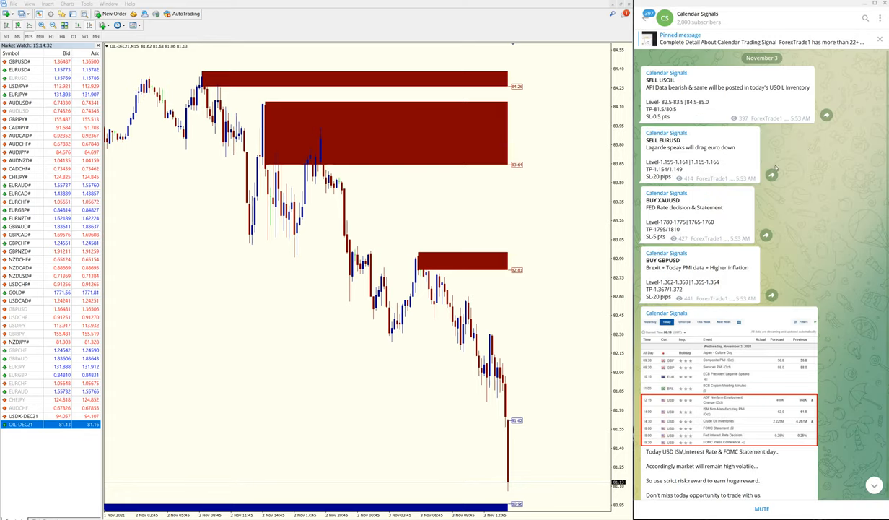
scroll(down, 3)
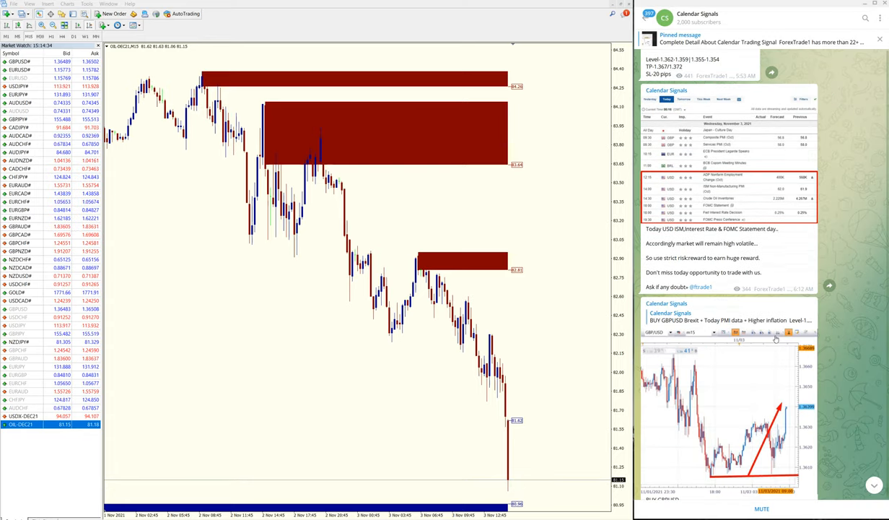
scroll(down, 3)
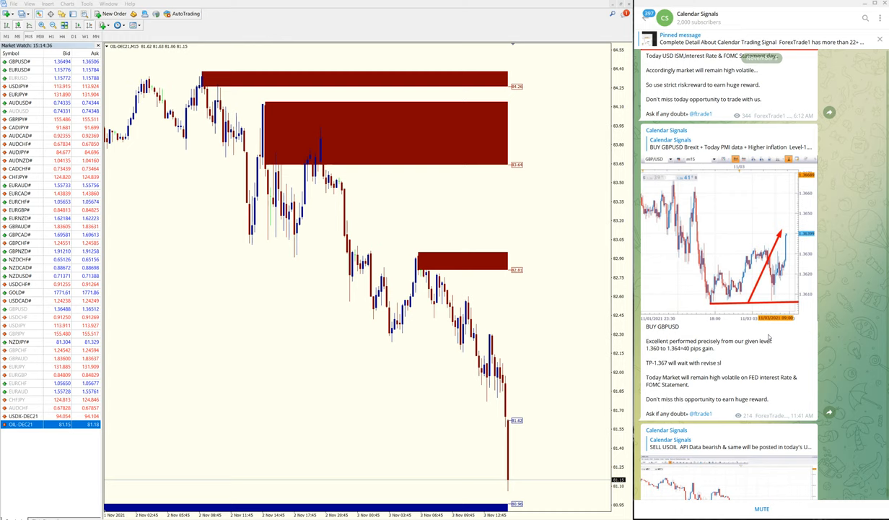
scroll(up, 3)
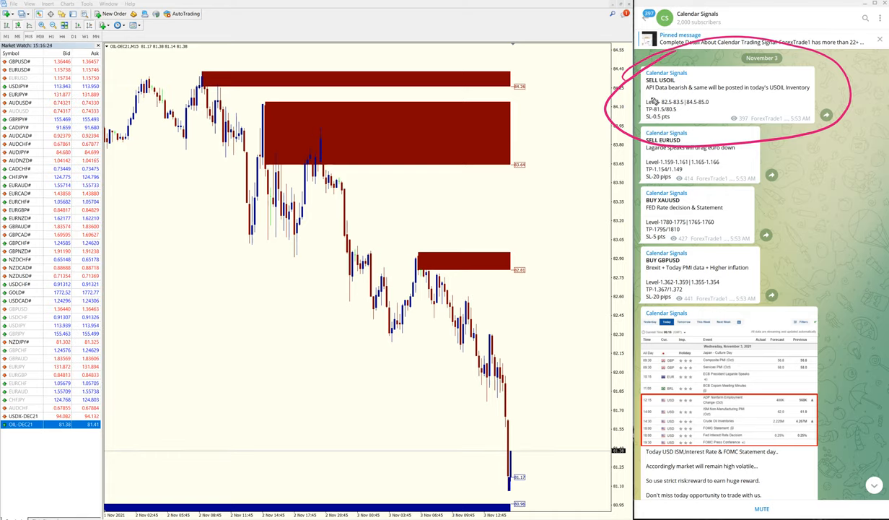
- Circle the November 3 BUY GBPUSD signal in the Telegram feed with the screen pen
drag(144, 158, 426, 454)
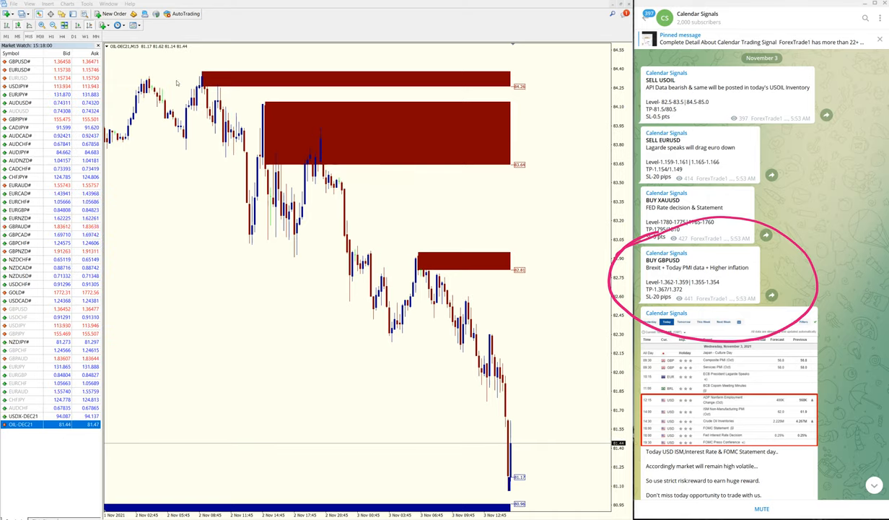
click(16, 61)
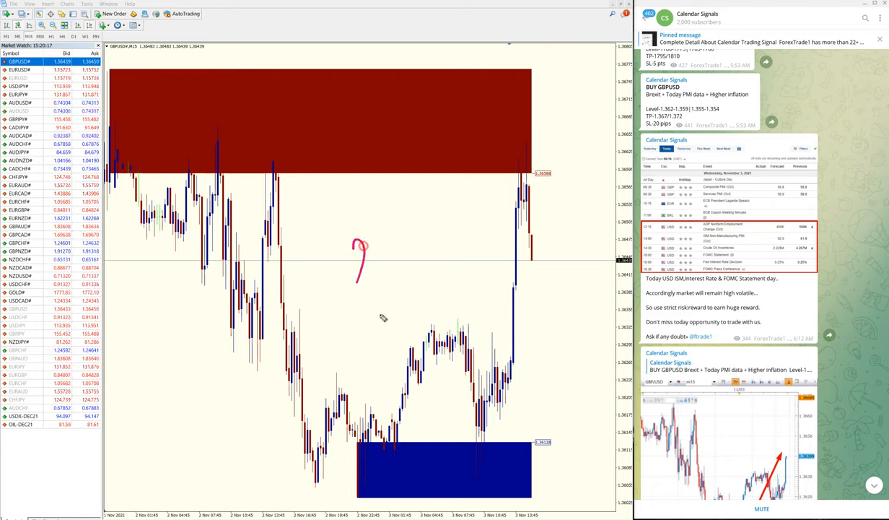
- Annotate the GBPUSD zones and draw a downward arrow falling from the resistance zone
drag(365, 246, 454, 205)
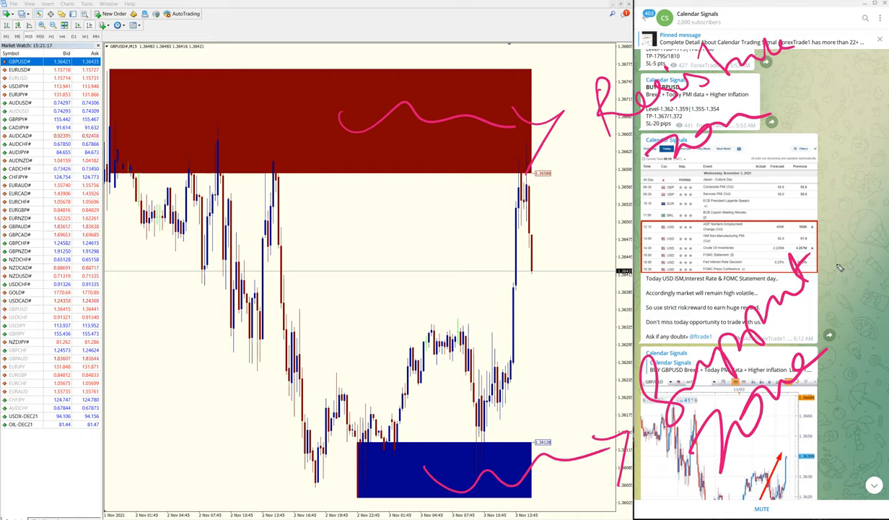
drag(354, 169, 351, 256)
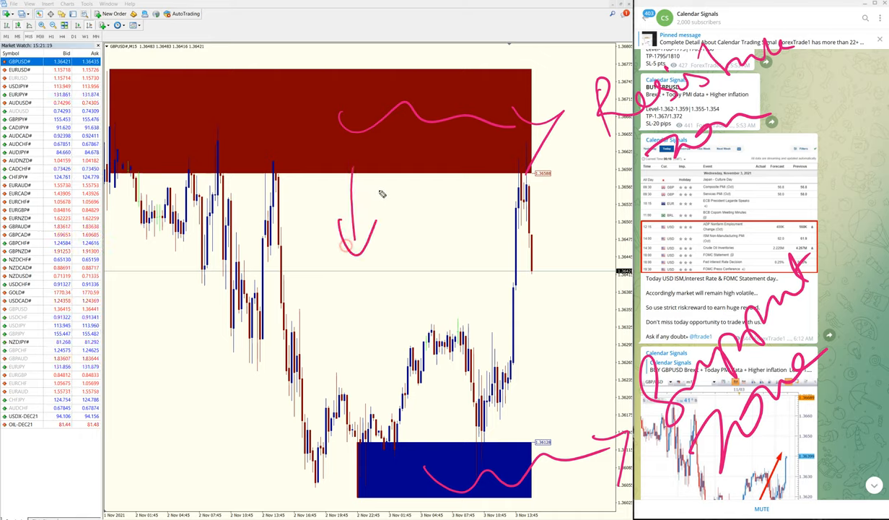